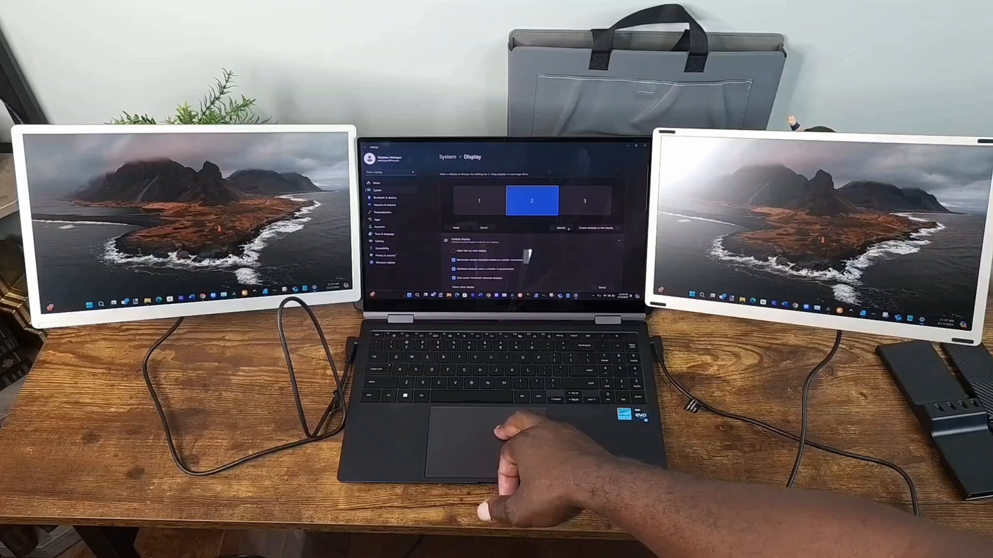
Apply the rearranged layout with display 2 left of the laptop screen and display 3 right
left_click(559, 227)
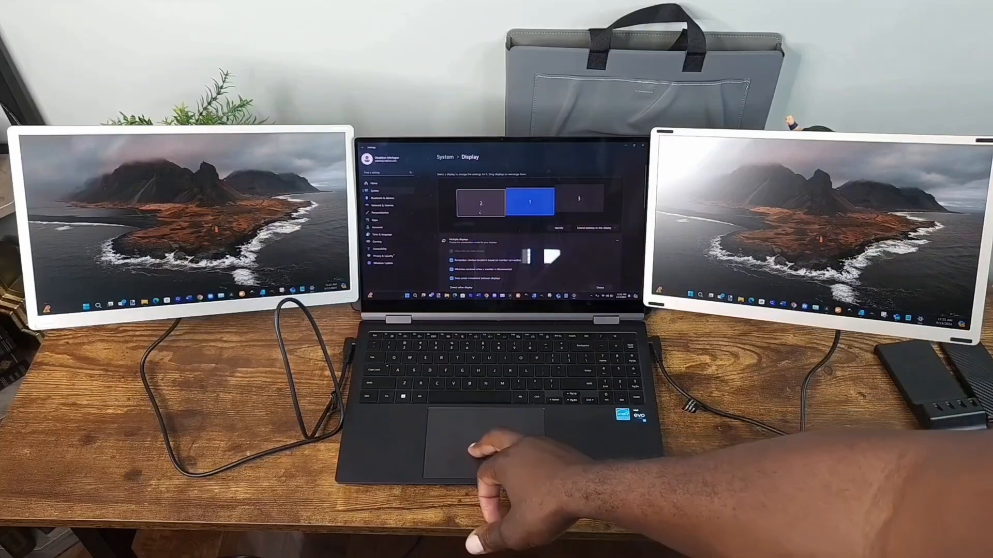
left_click(557, 227)
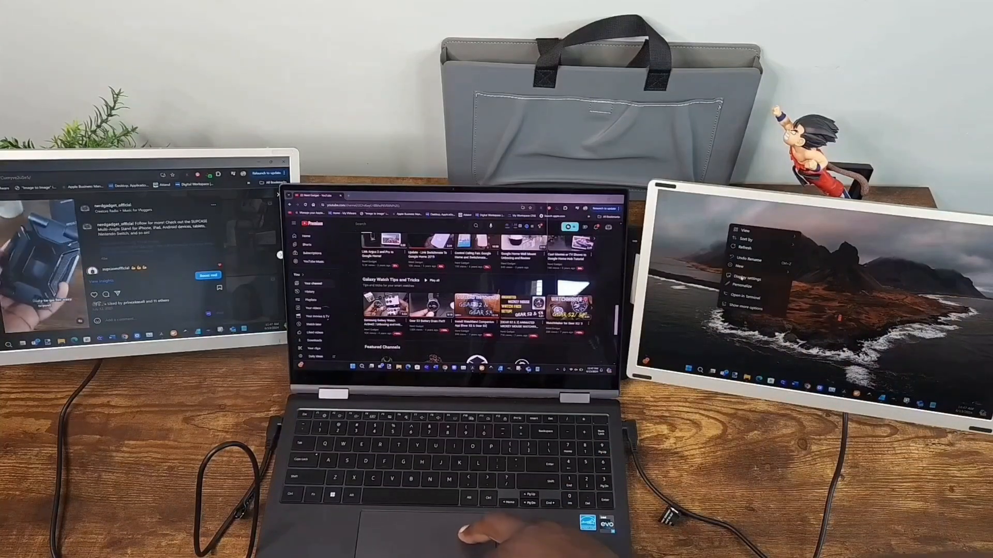
Select display 3 and set its Display orientation to Portrait
left_click(747, 278)
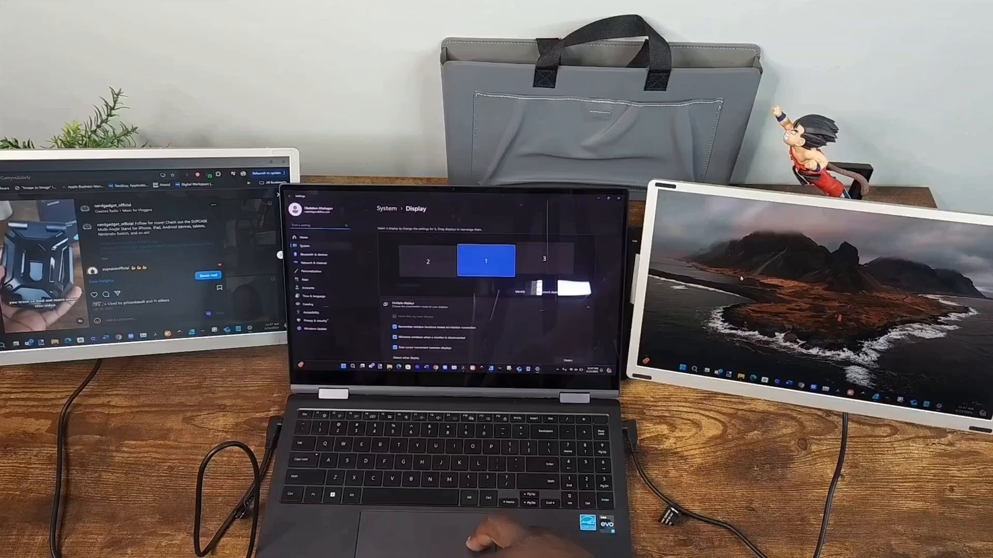
left_click(543, 262)
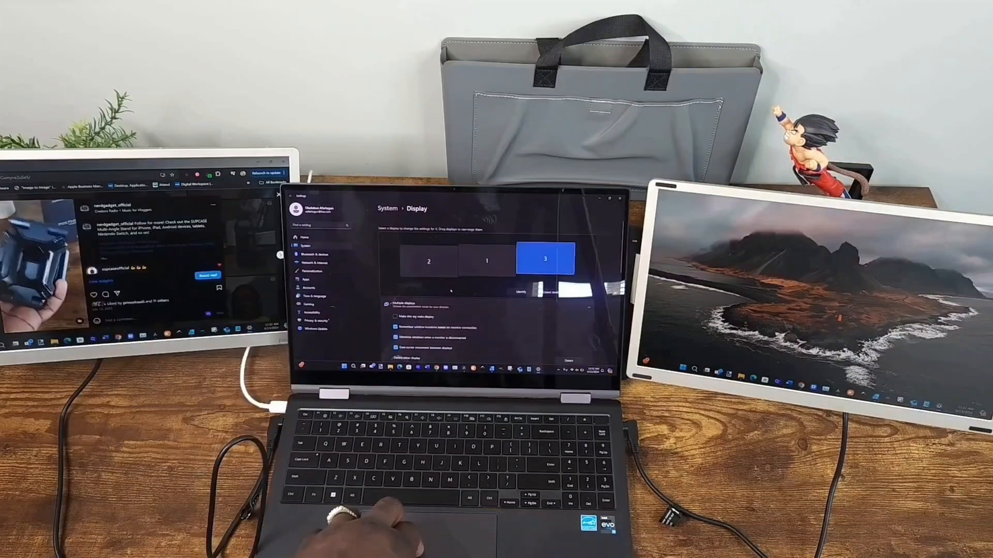
scroll("down", 3)
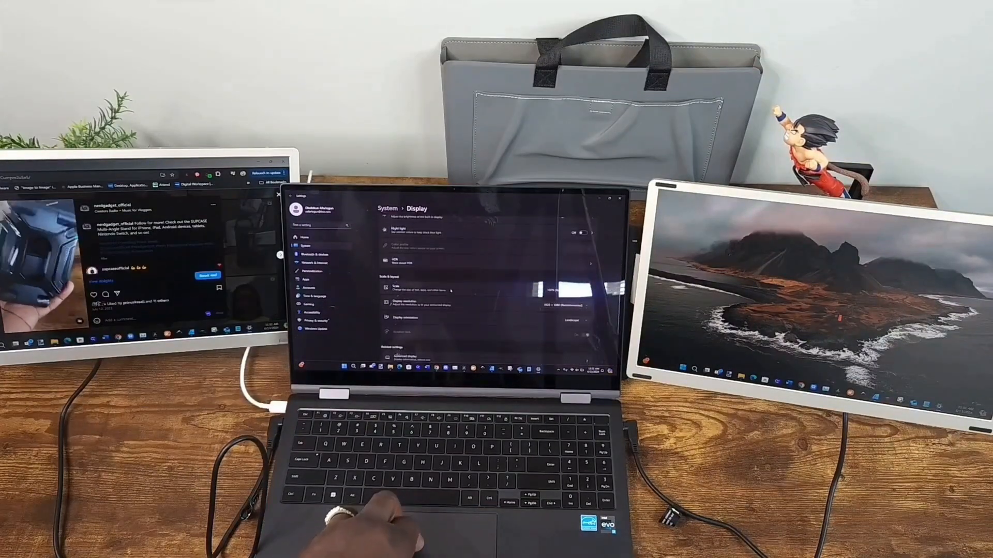
scroll("down", 3)
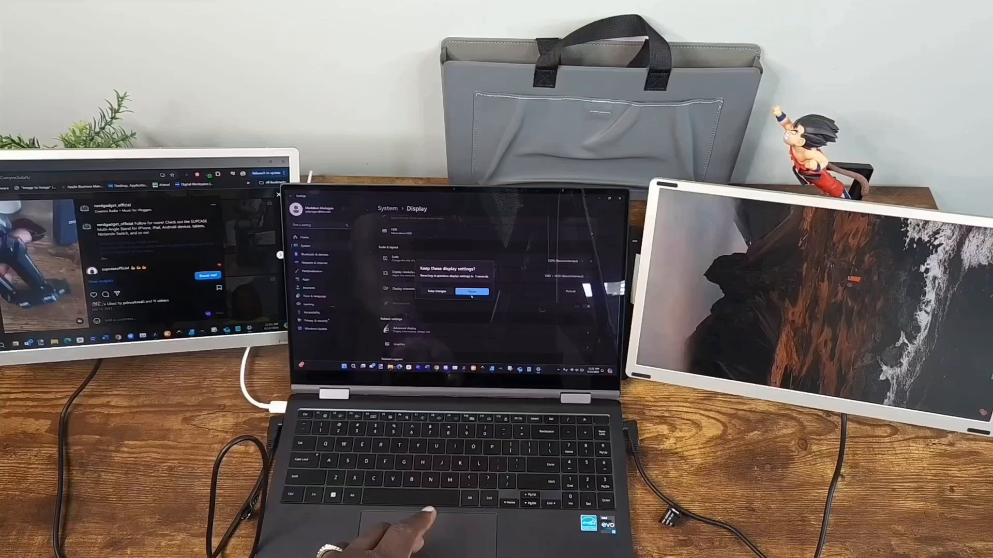
Keep changes so display 3 stays in portrait orientation
left_click(472, 292)
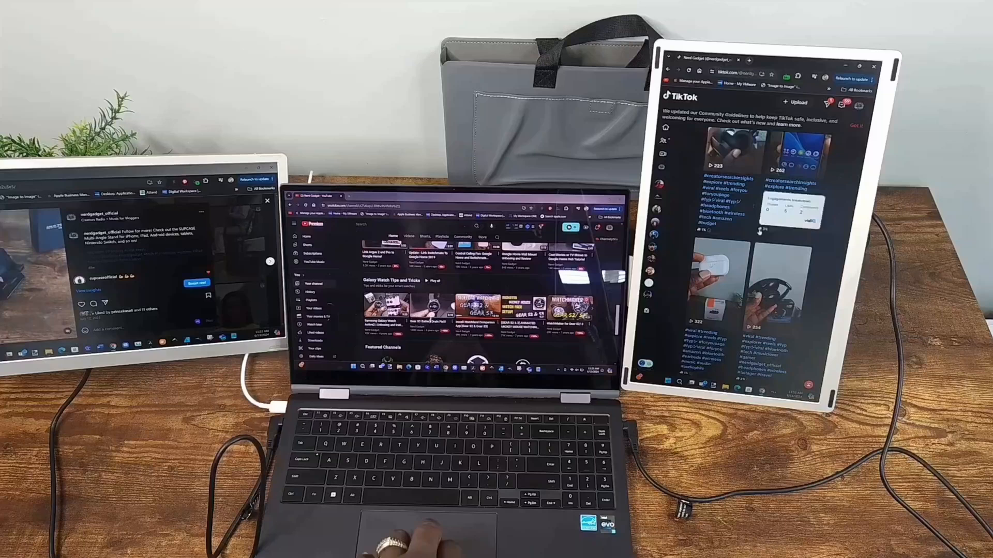
scroll("down", 3)
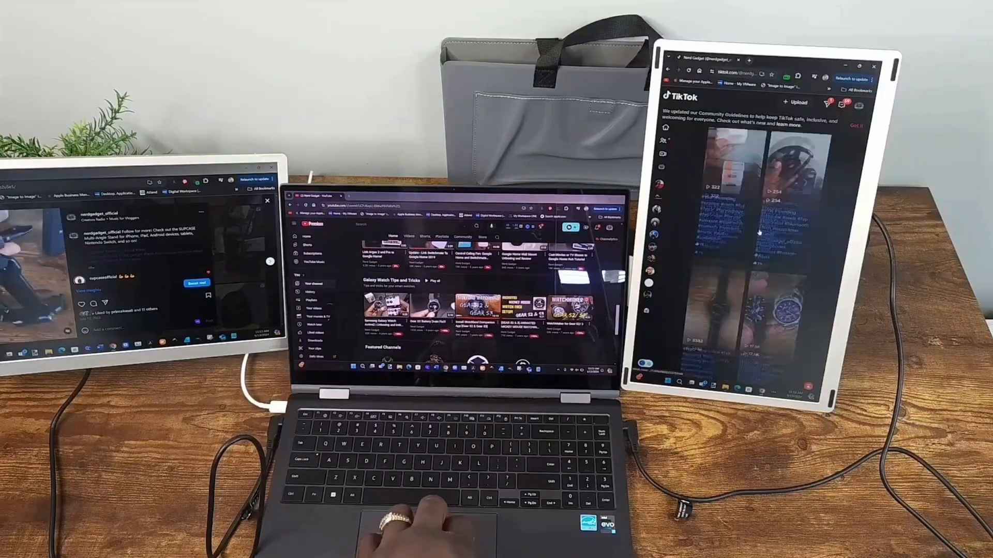